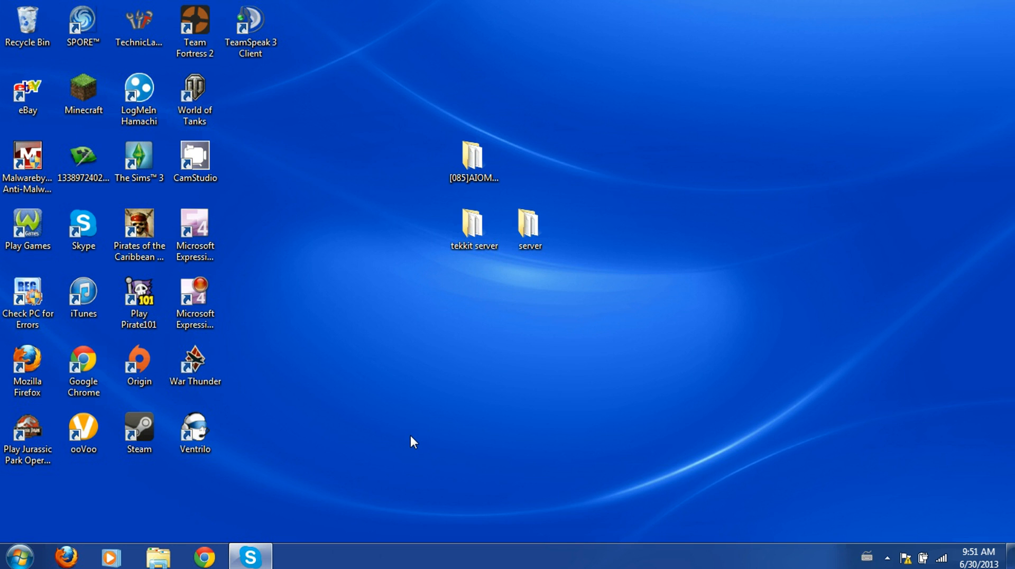
mouse_move(390, 364)
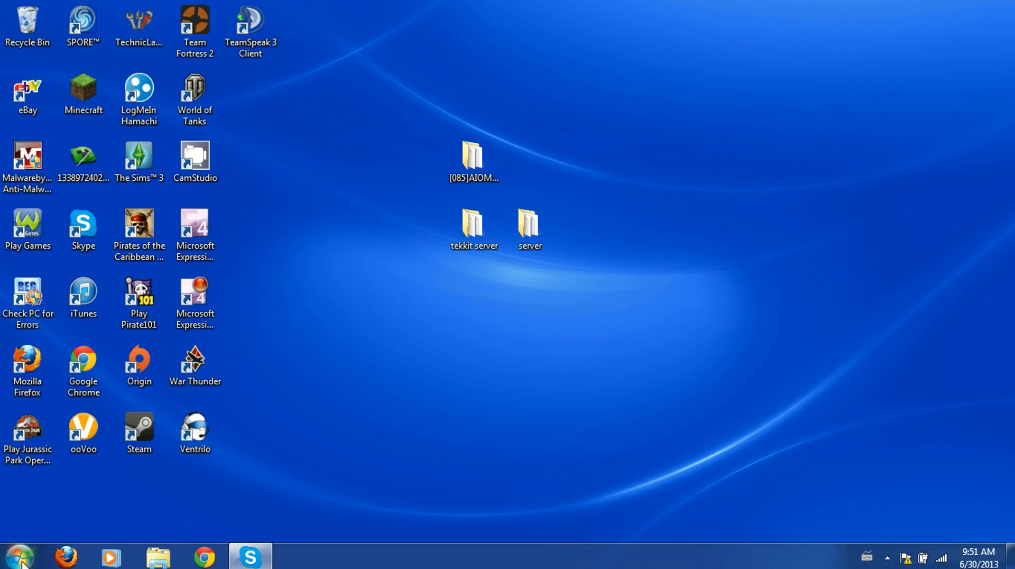
- Search the Start menu for %appdata% to open the Roaming folder
left_click(16, 553)
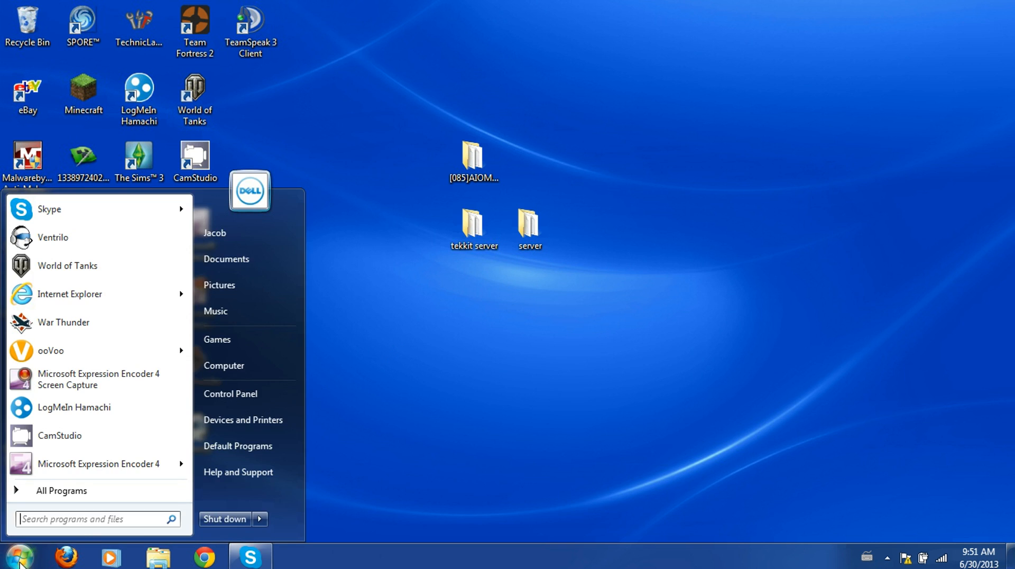
mouse_move(91, 499)
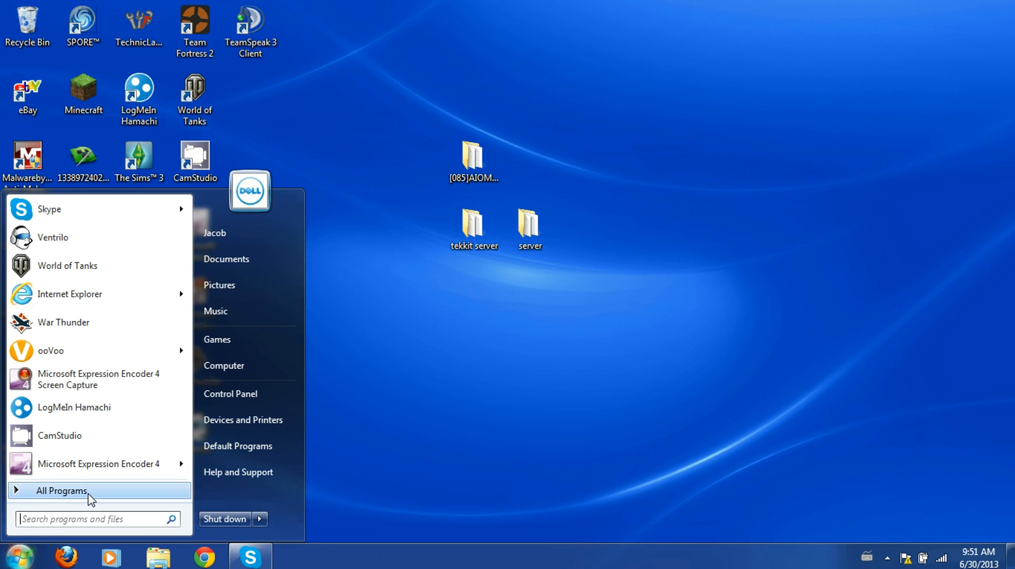
type("%ap")
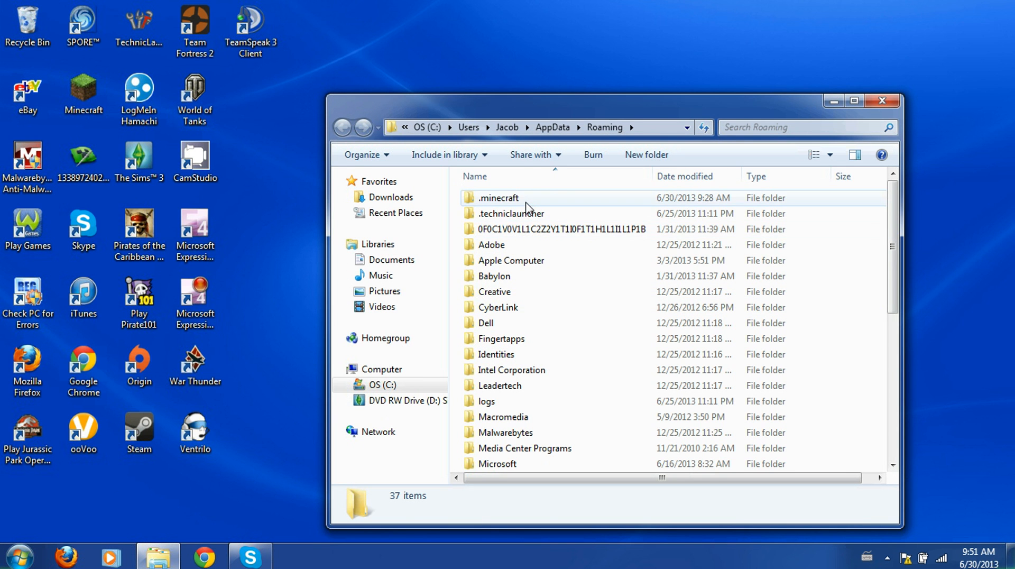
- Open .minecraft, then its config folder, and select the Pixelmon config file
double_click(498, 198)
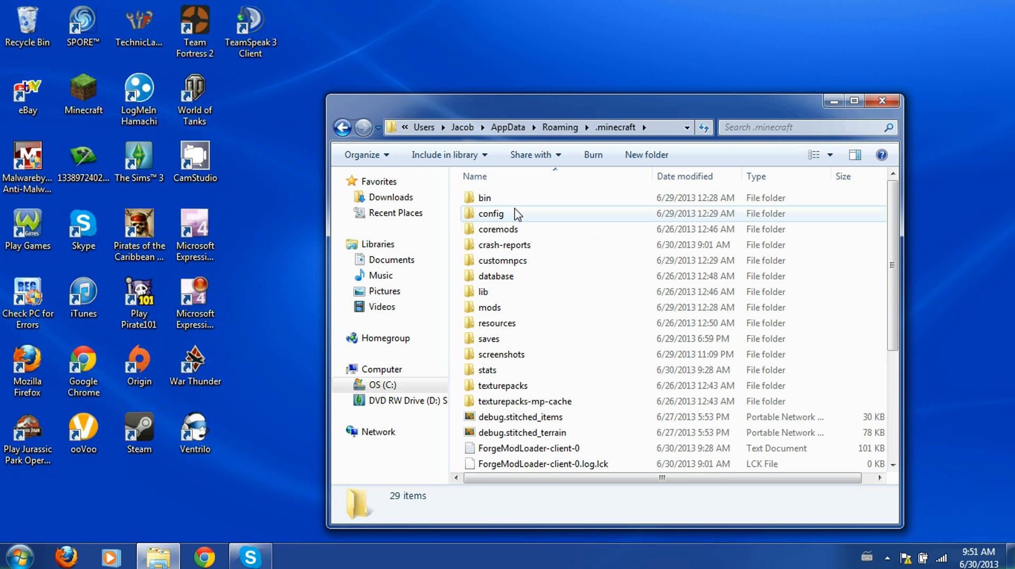
scroll("down", 3)
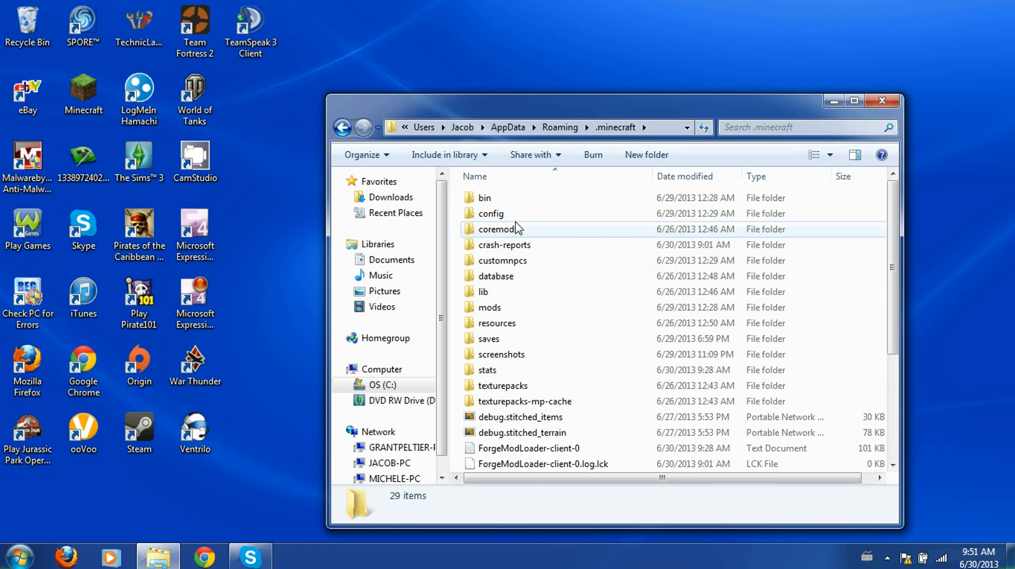
mouse_move(512, 217)
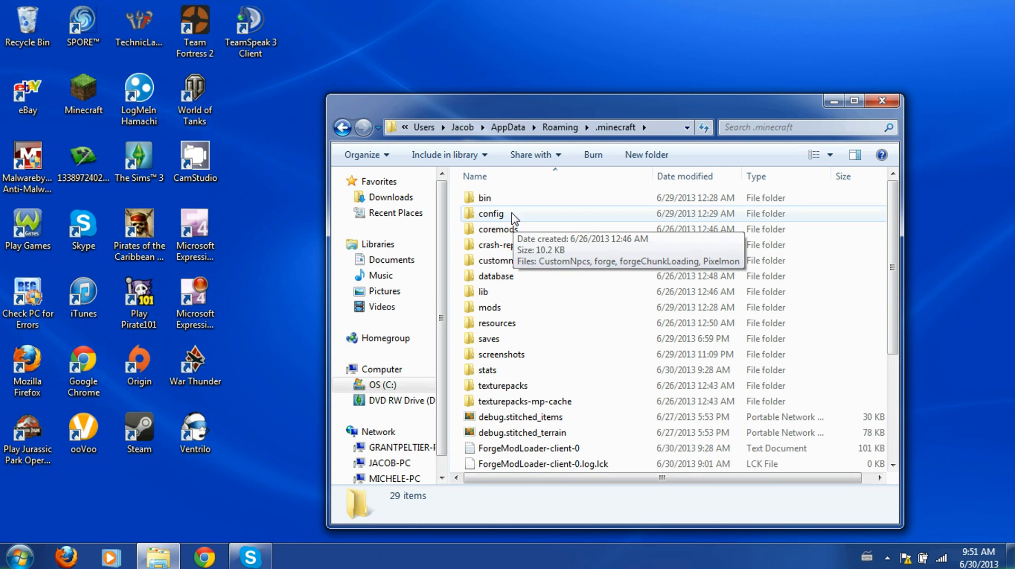
mouse_move(498, 221)
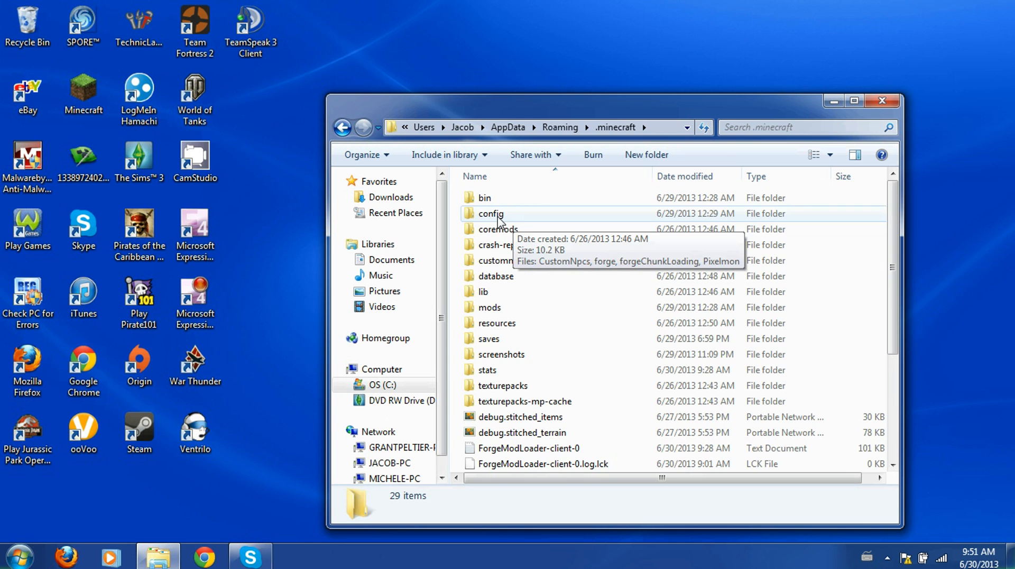
double_click(490, 213)
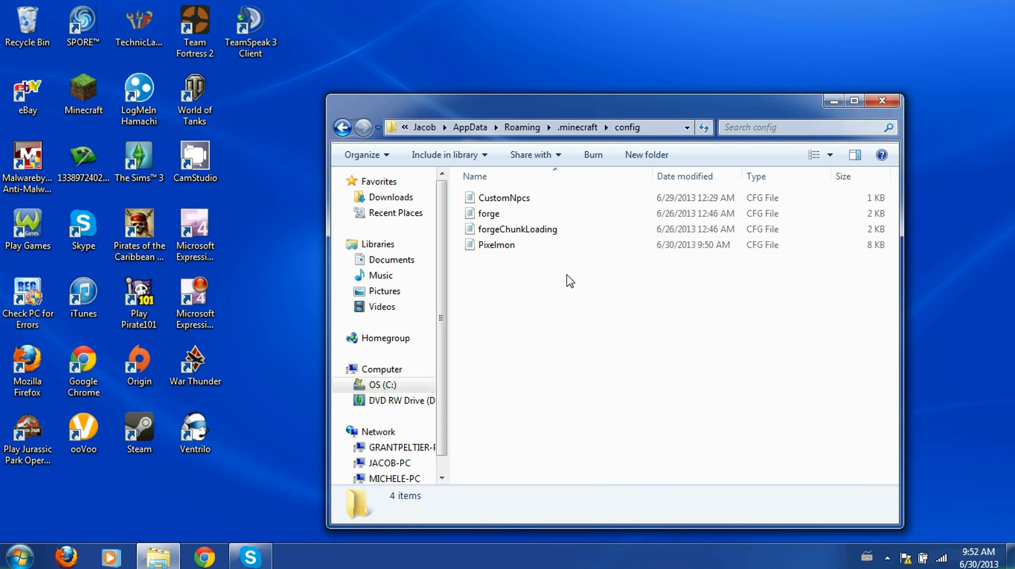
mouse_move(640, 267)
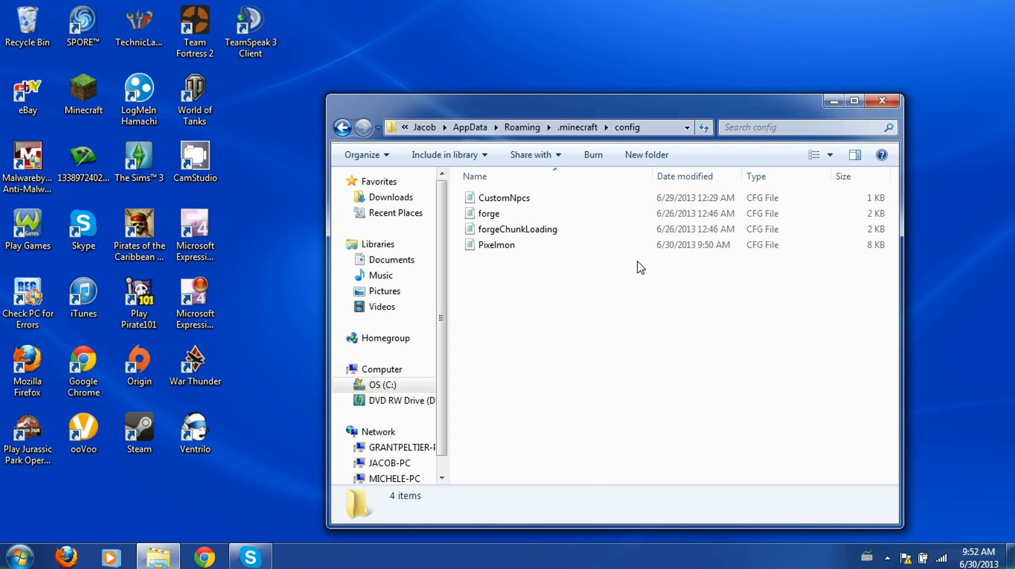
right_click(640, 267)
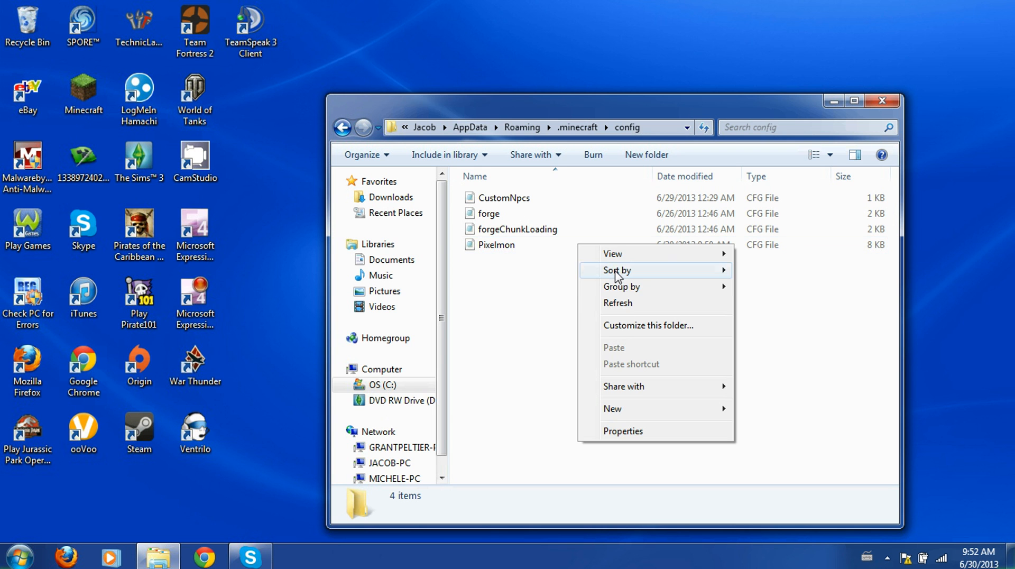
left_click(497, 245)
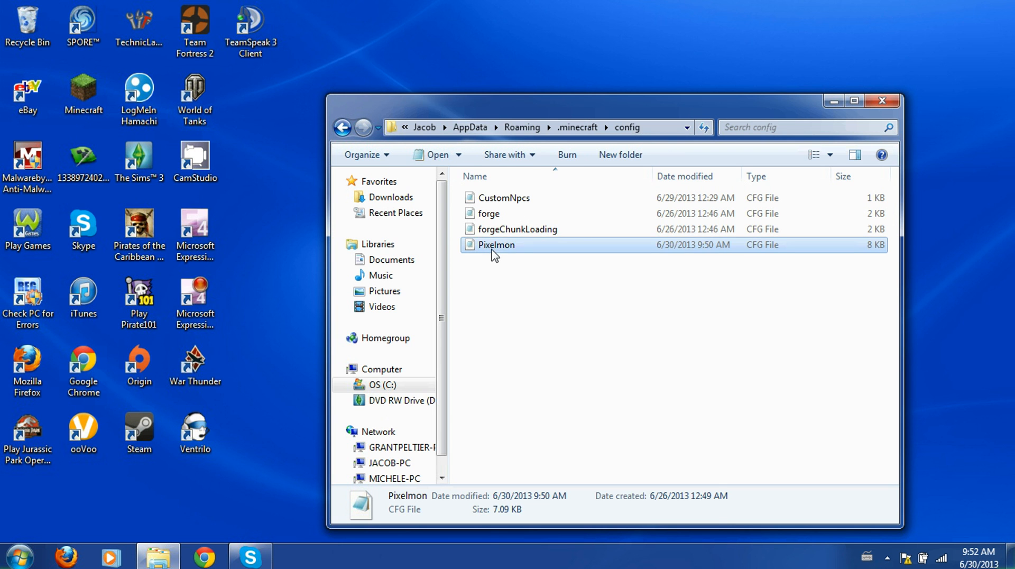
- Open Pixelmon.cfg with Notepad via the Open with dialog
double_click(496, 244)
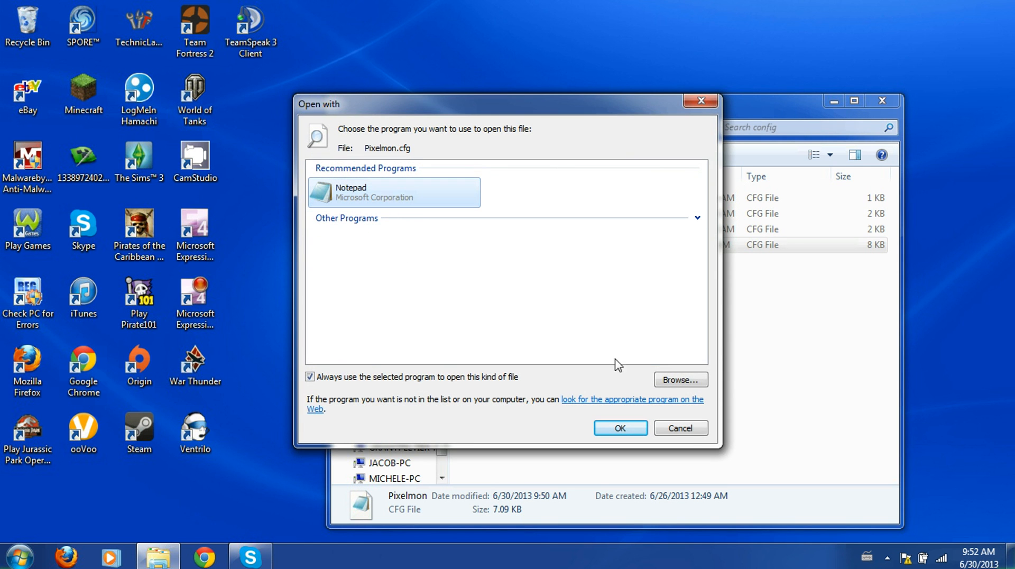
left_click(621, 427)
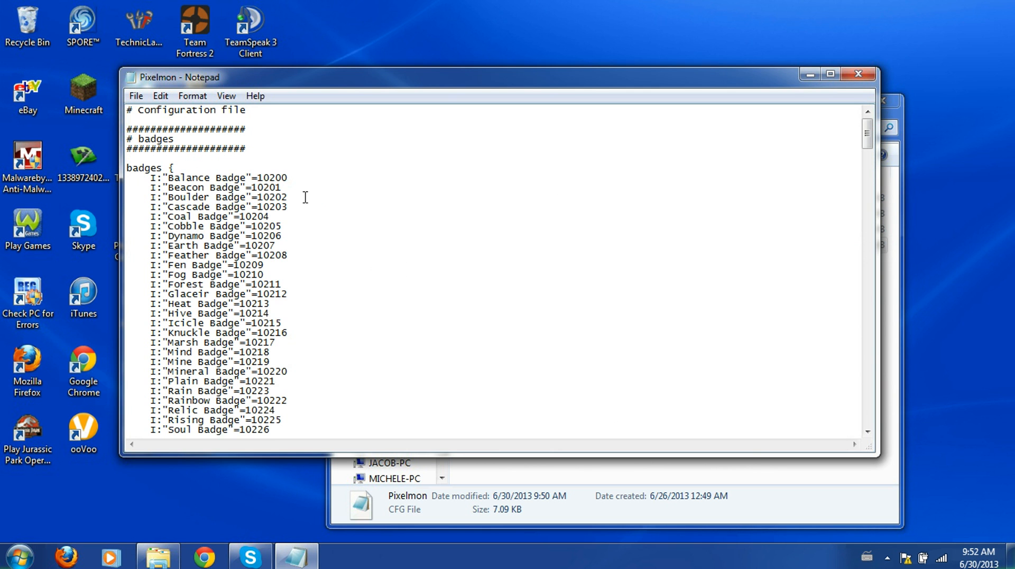
- Scroll Pixelmon.cfg down to the general section with PVP, riding and spawn limit settings
scroll("down", 3)
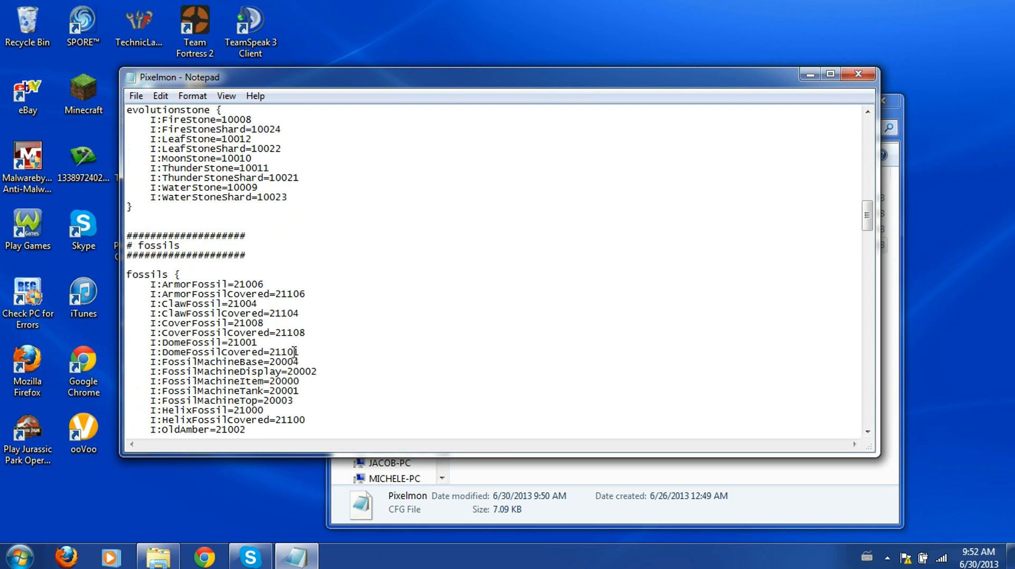
scroll("down", 3)
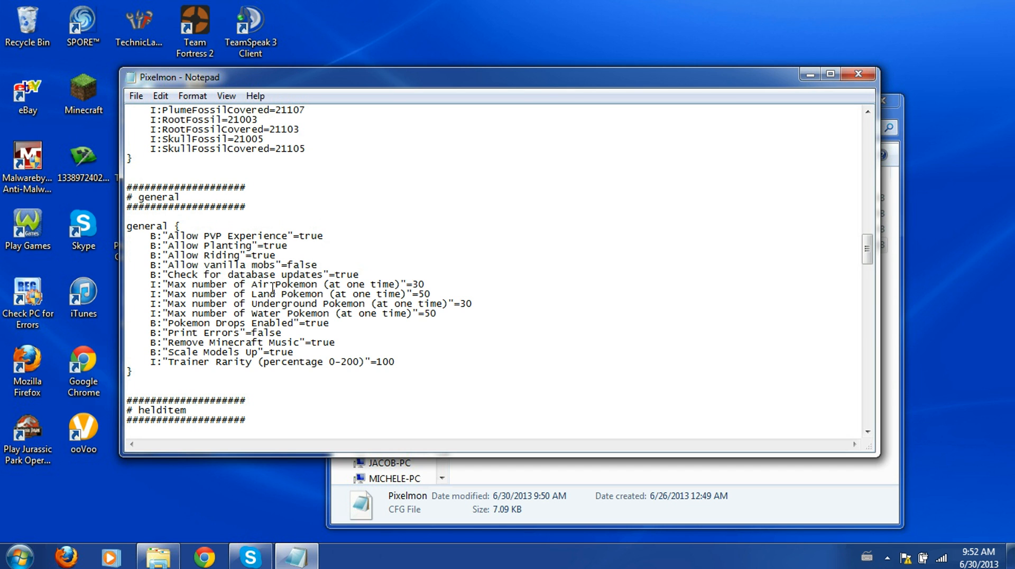
mouse_move(215, 265)
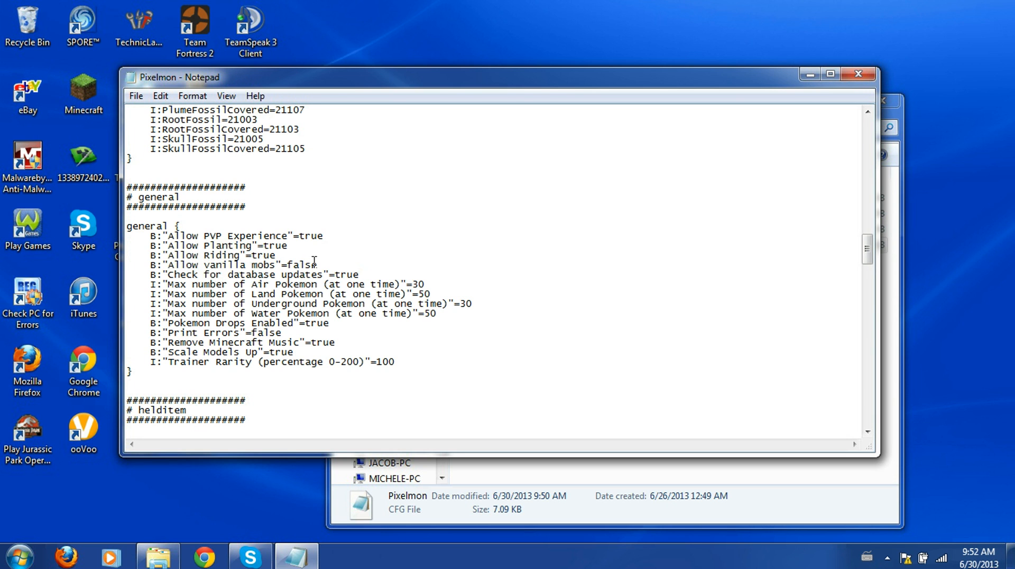
mouse_move(307, 262)
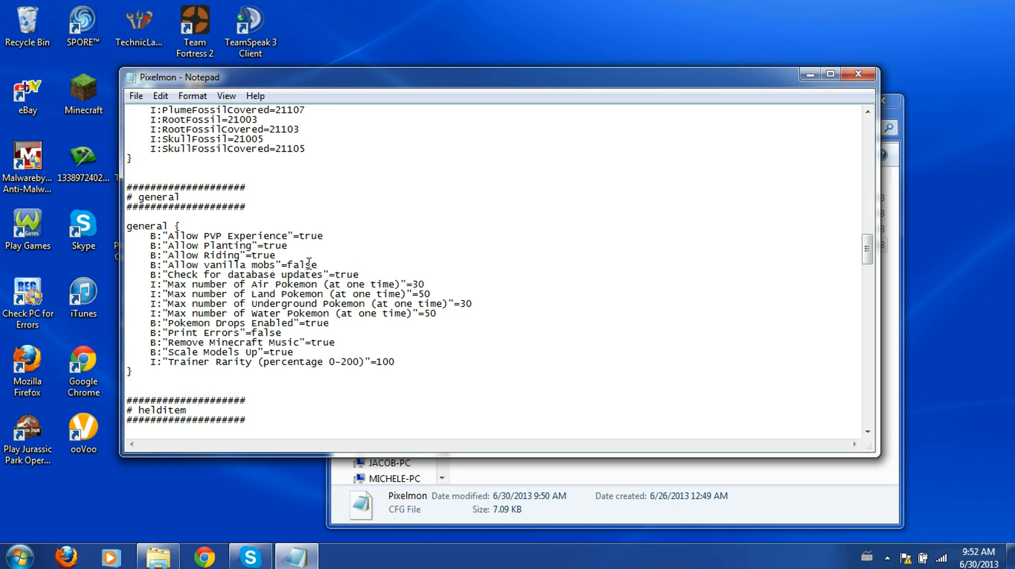
mouse_move(407, 244)
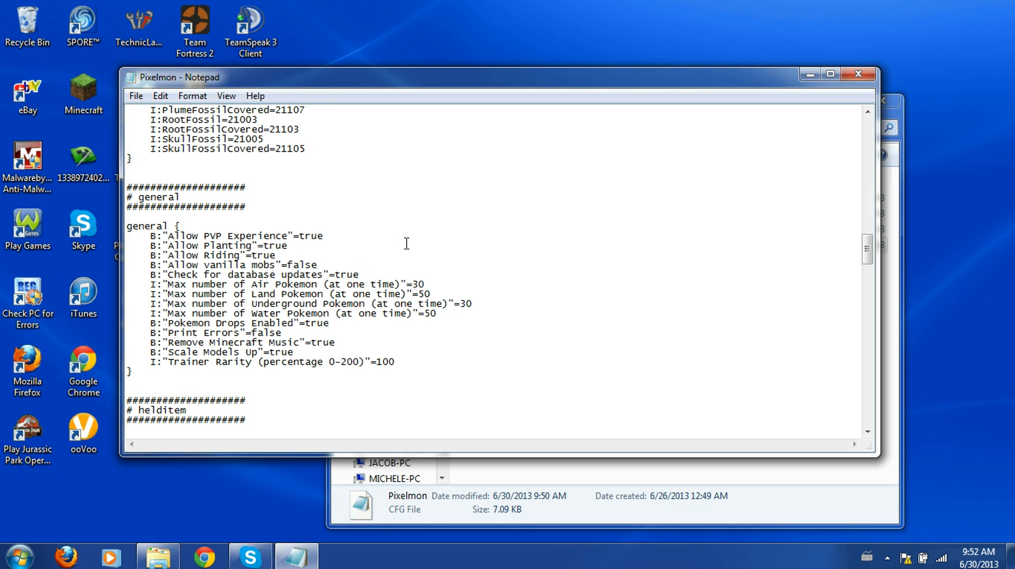
mouse_move(396, 255)
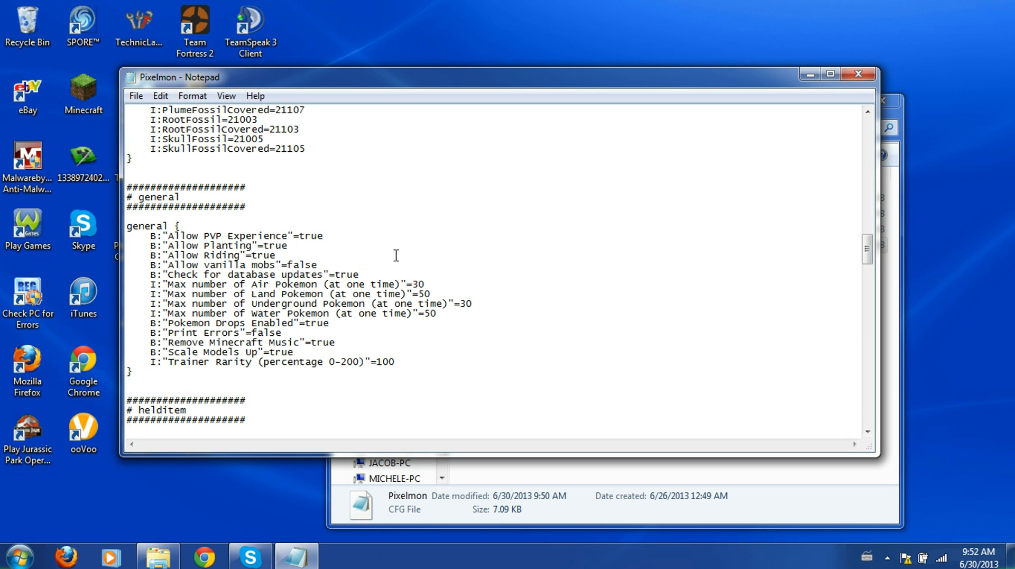
mouse_move(137, 280)
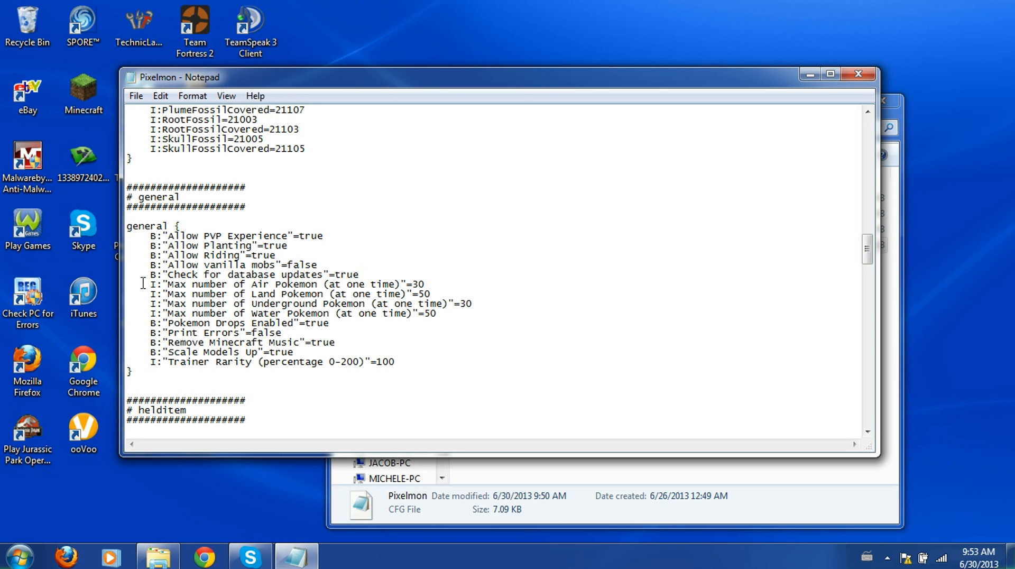
left_click_drag(149, 284, 332, 323)
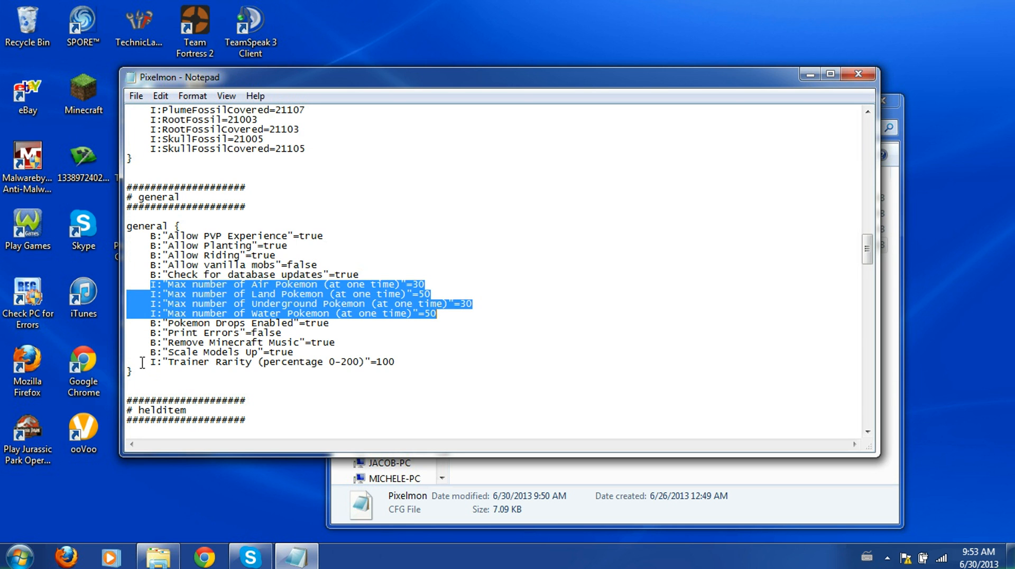
left_click(268, 375)
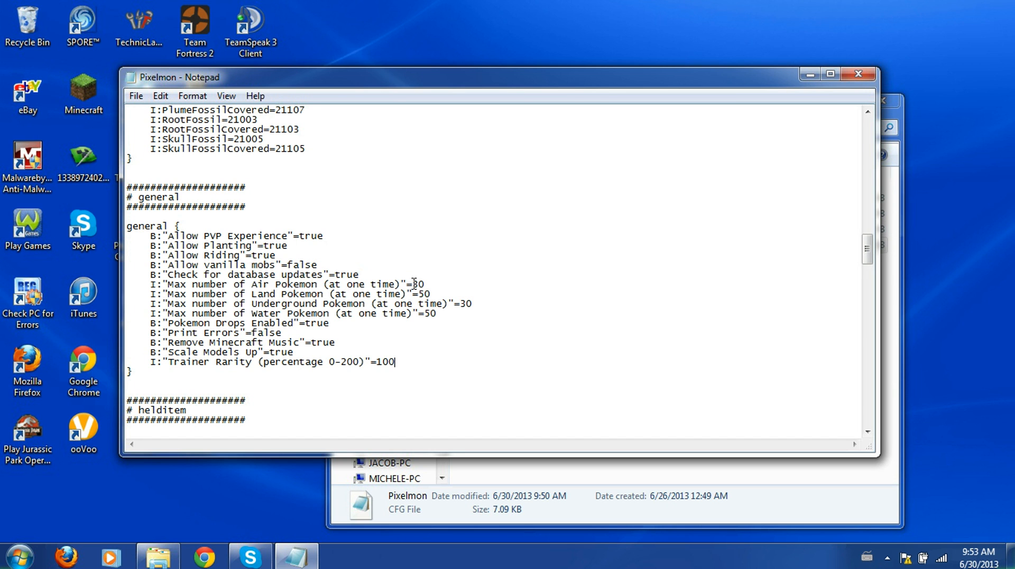
type("30")
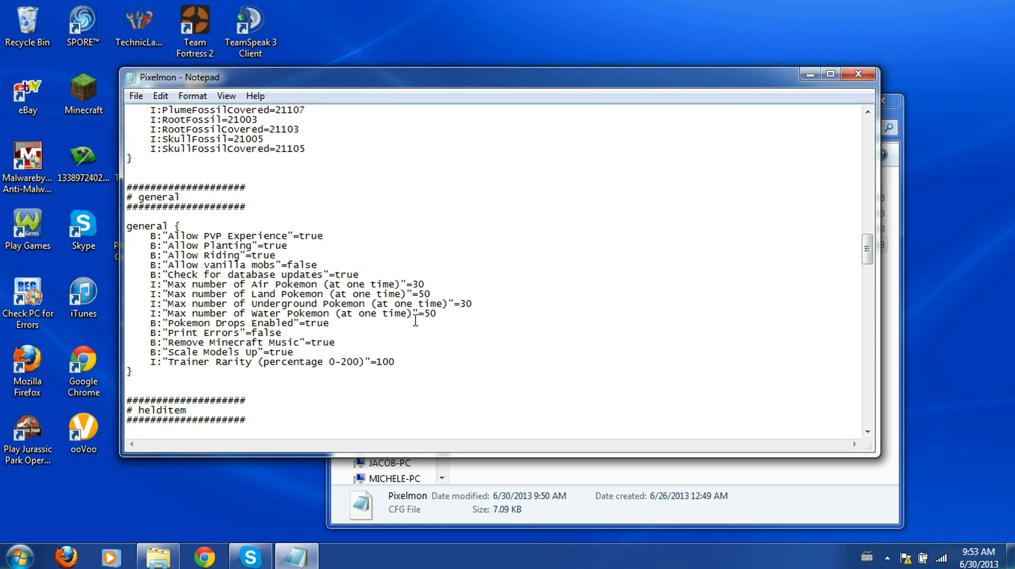
mouse_move(454, 290)
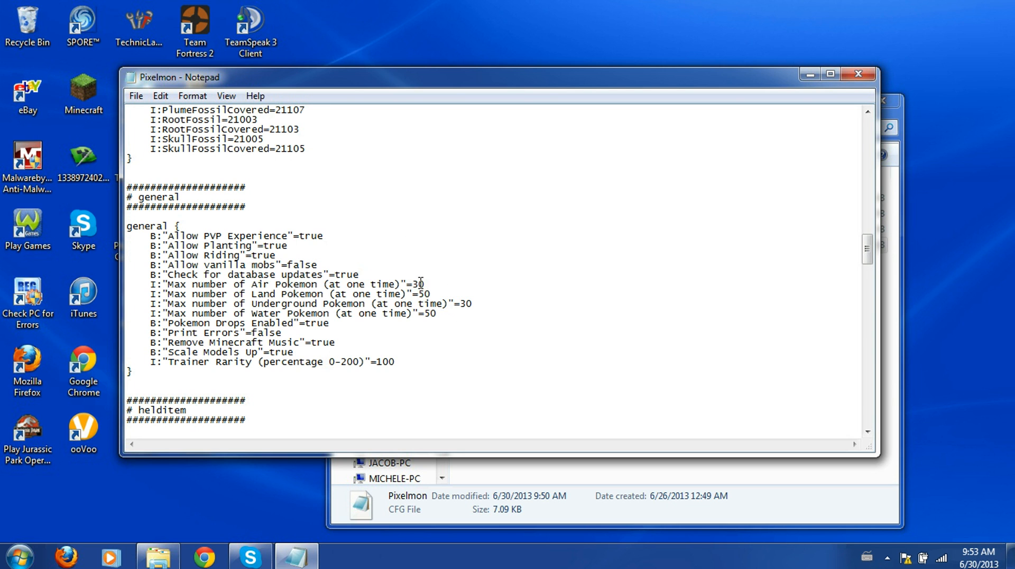
mouse_move(386, 198)
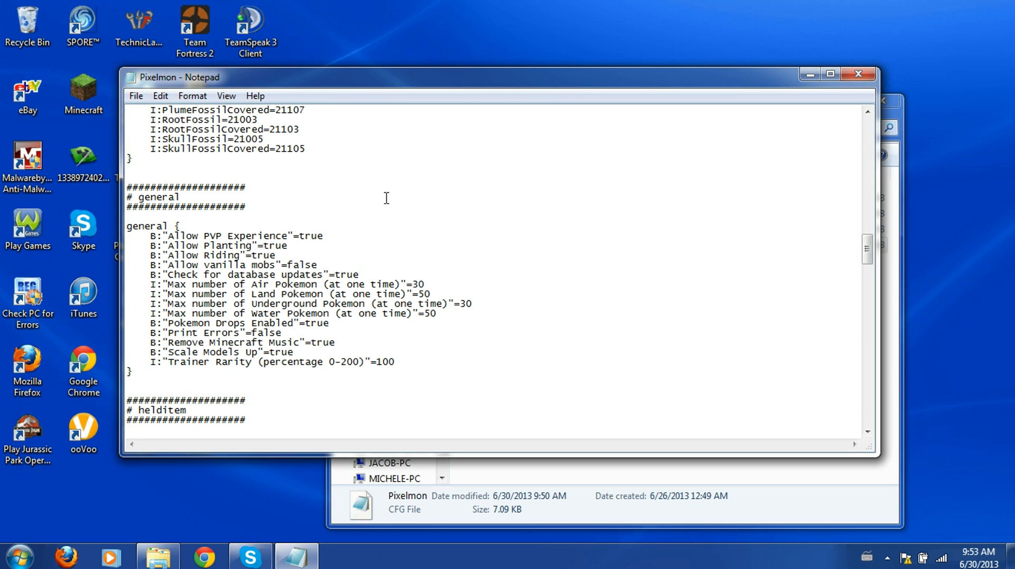
mouse_move(405, 327)
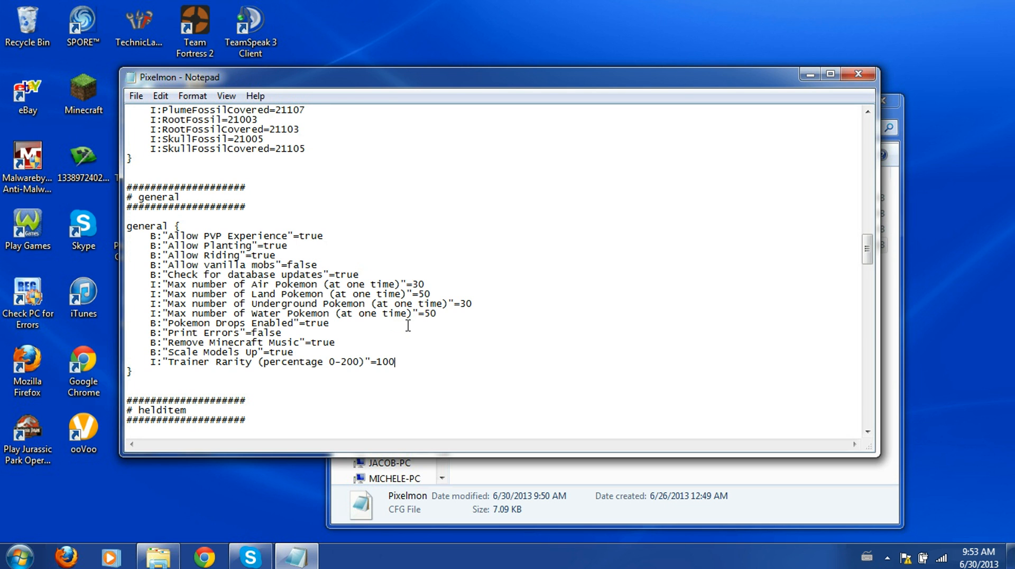
mouse_move(342, 342)
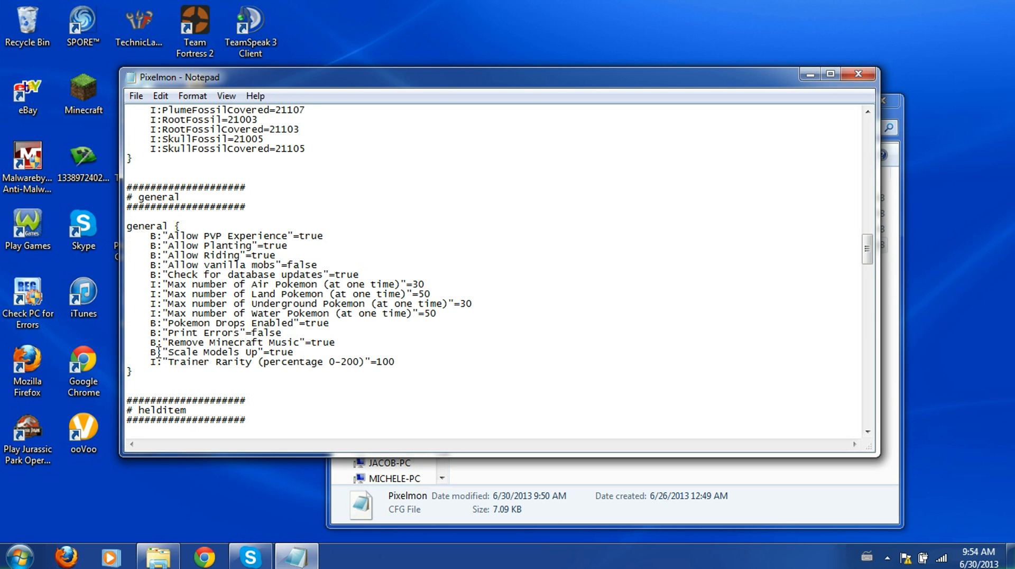
mouse_move(253, 362)
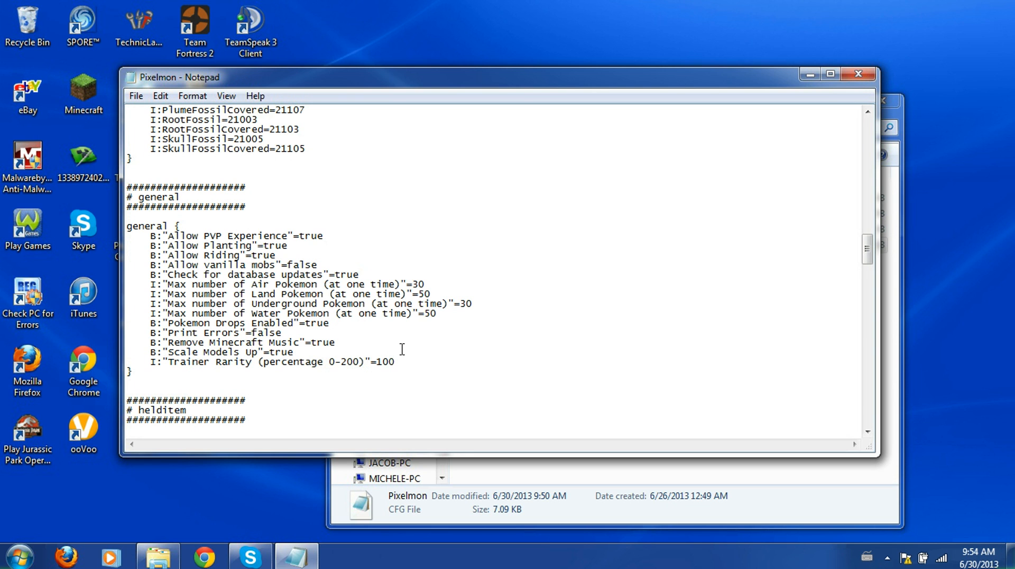
mouse_move(442, 330)
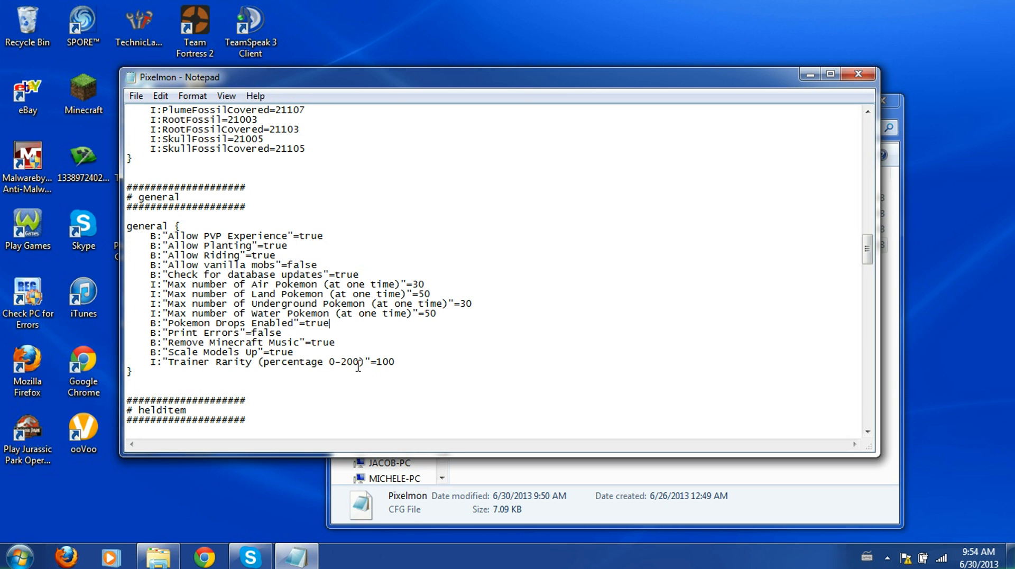
mouse_move(425, 366)
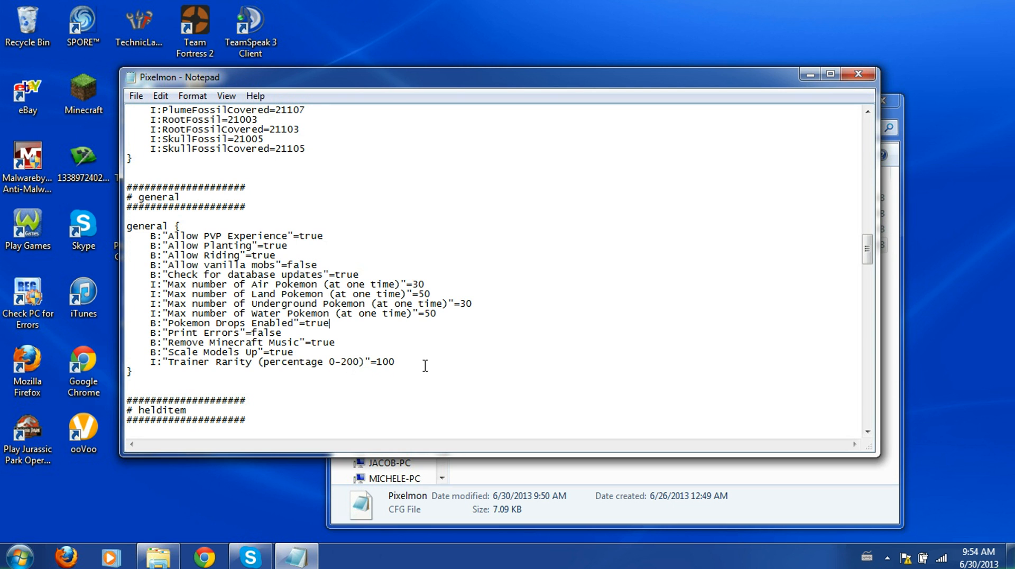
mouse_move(416, 359)
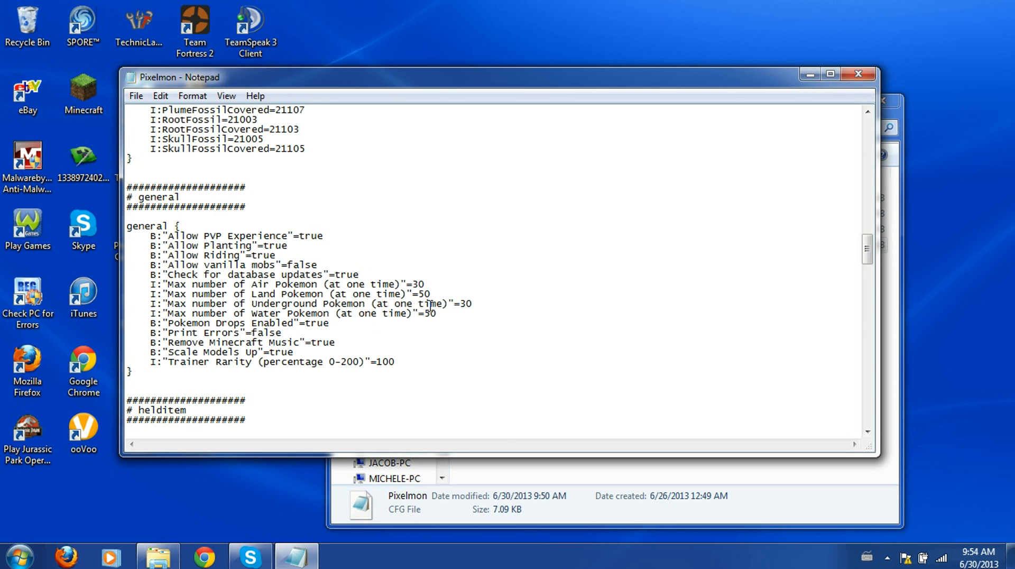
mouse_move(422, 322)
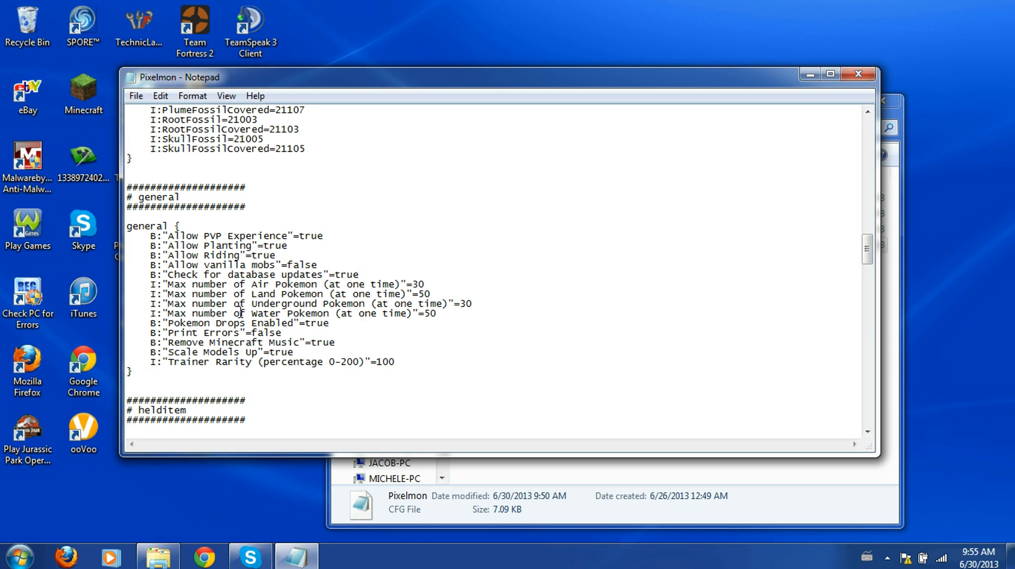
mouse_move(98, 90)
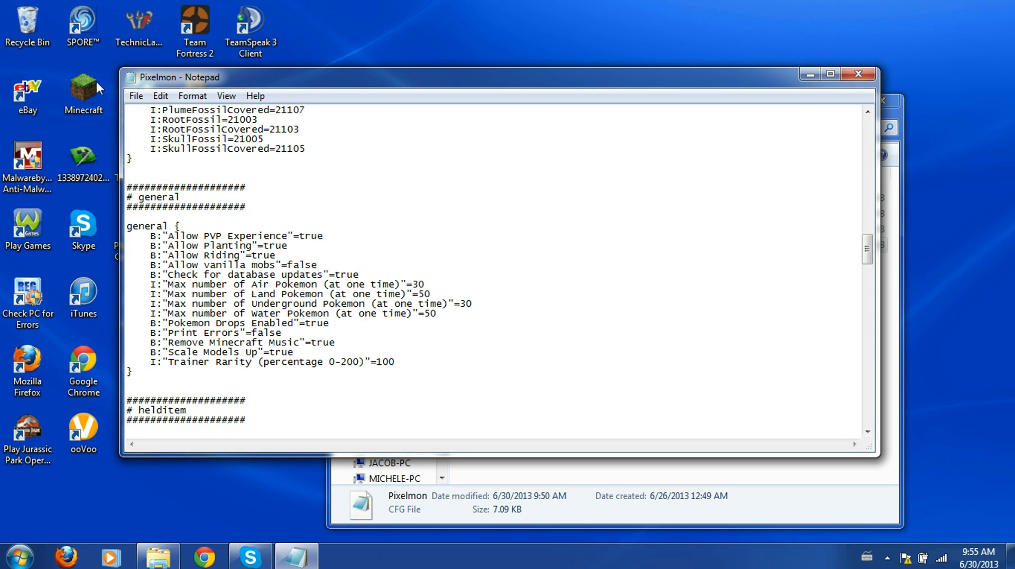
left_click(329, 322)
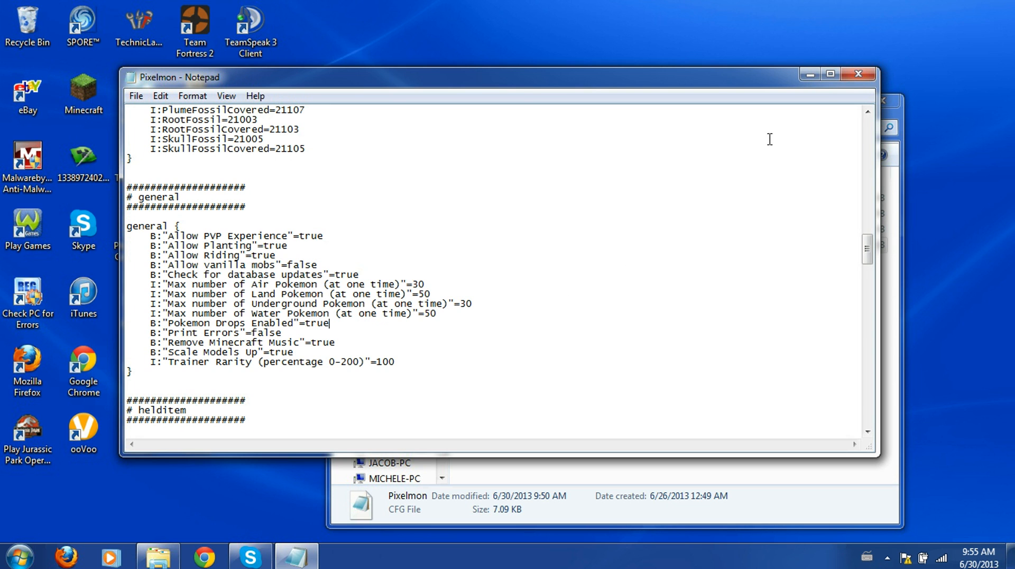
mouse_move(658, 162)
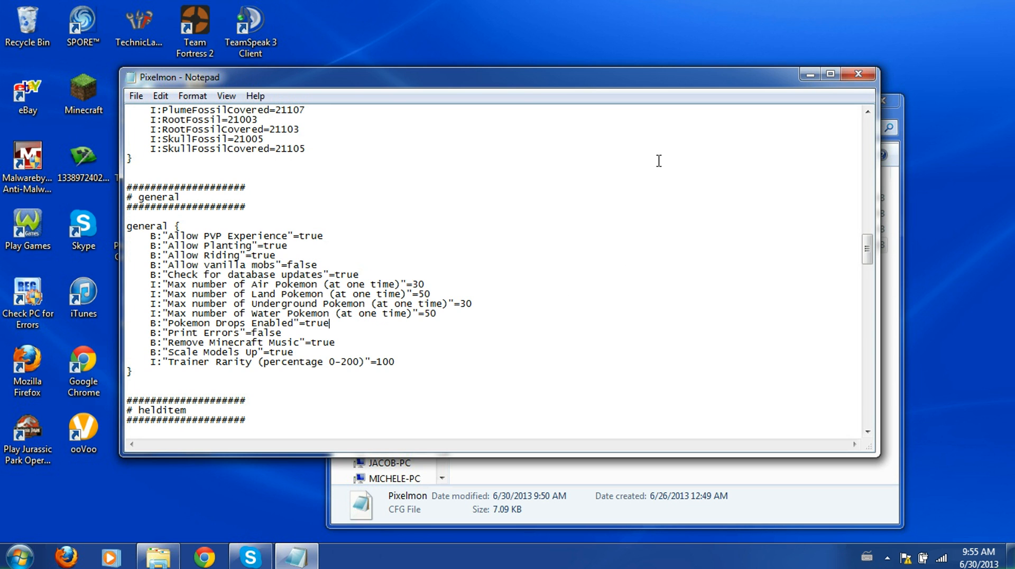
mouse_move(322, 312)
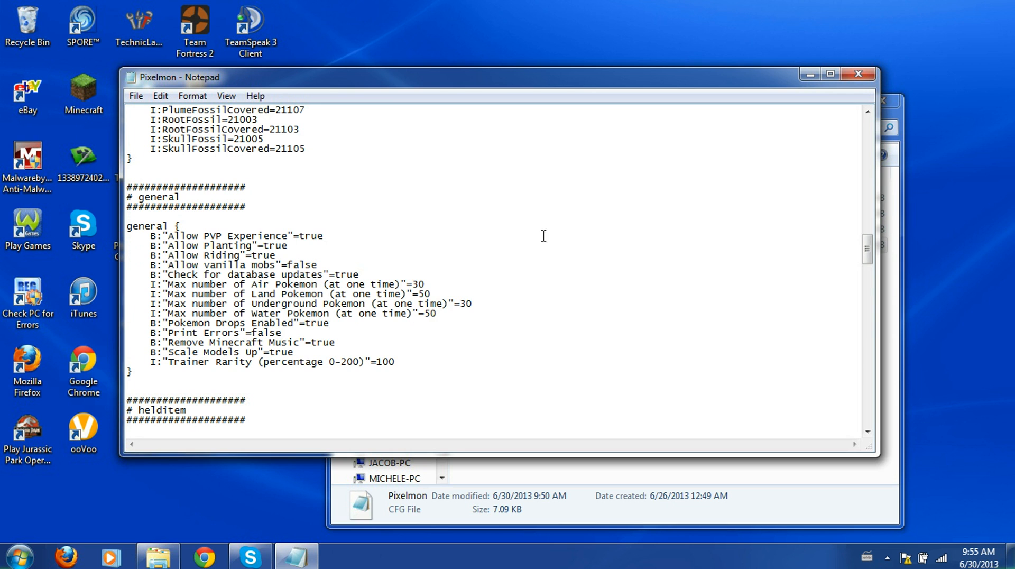
mouse_move(448, 394)
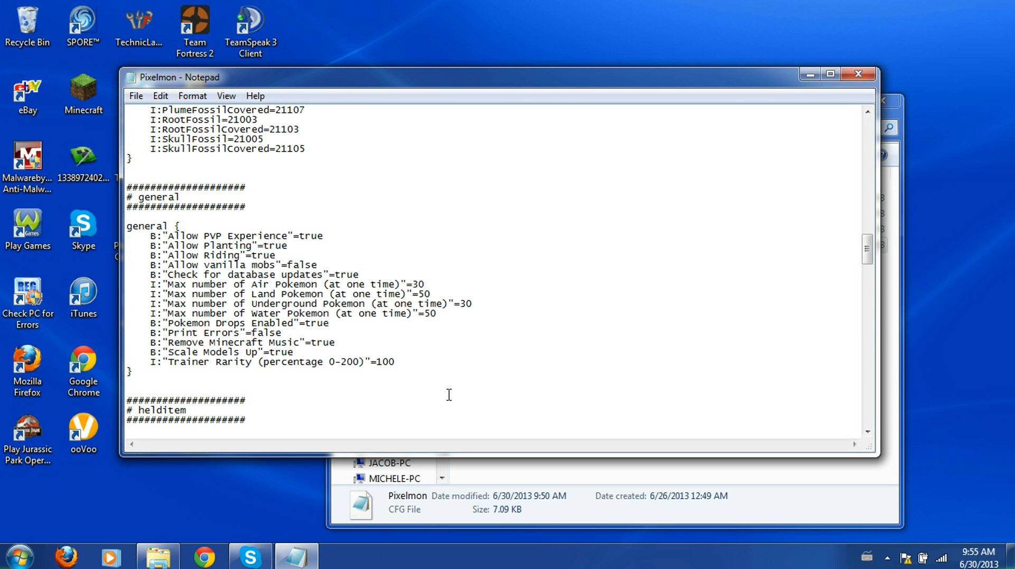
mouse_move(307, 401)
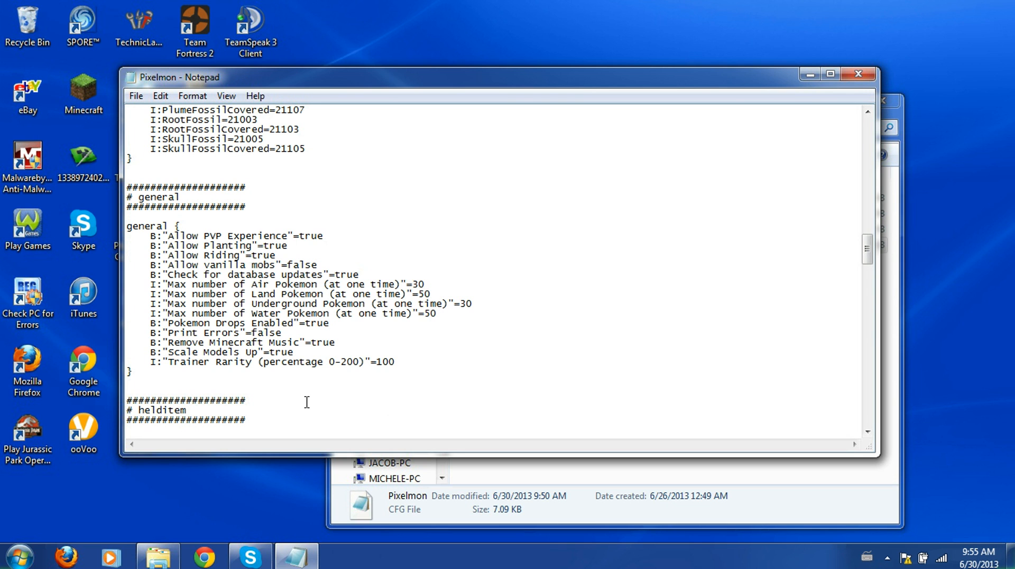